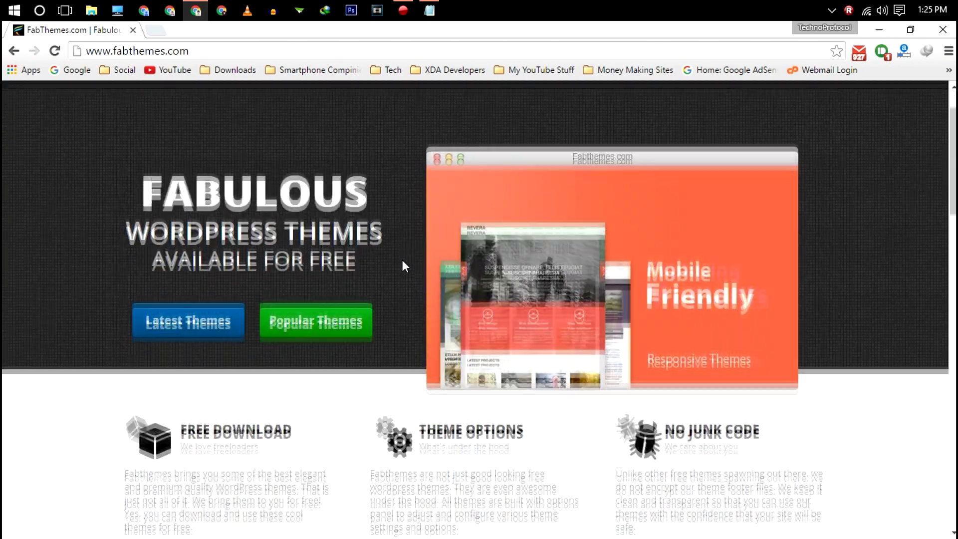
Browse BTemplates' science tag and TechUp template pages, then reach the SUBMIT A TEMPLATE form.
scroll(down, 3)
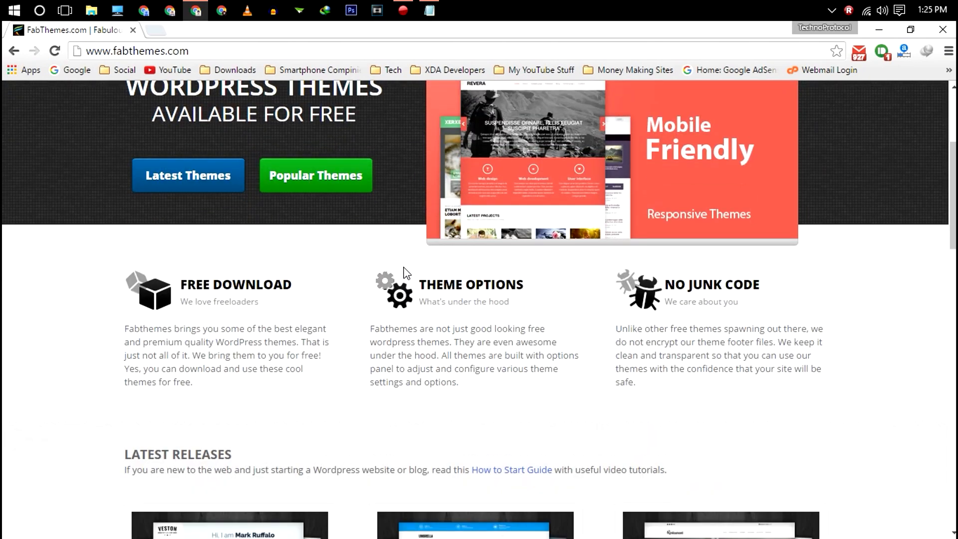
scroll(down, 3)
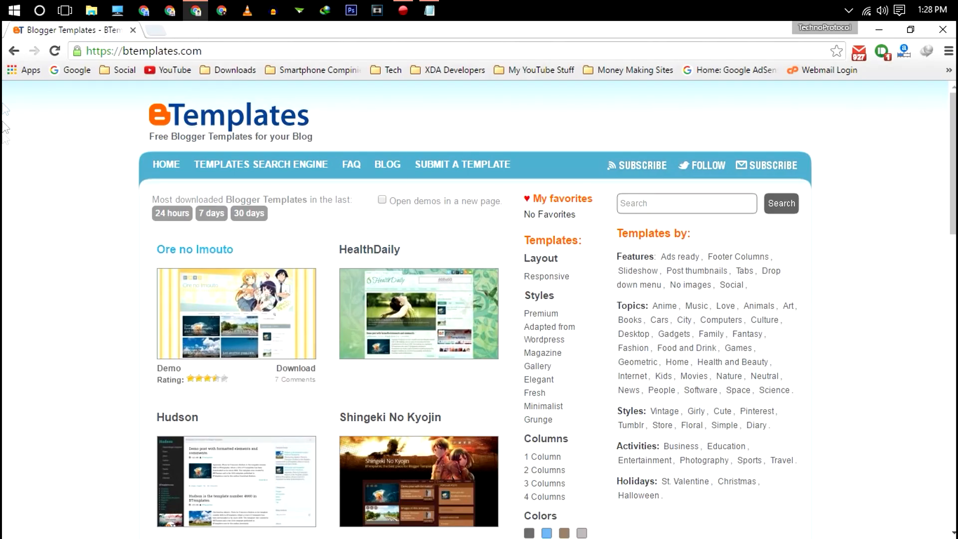
scroll(down, 3)
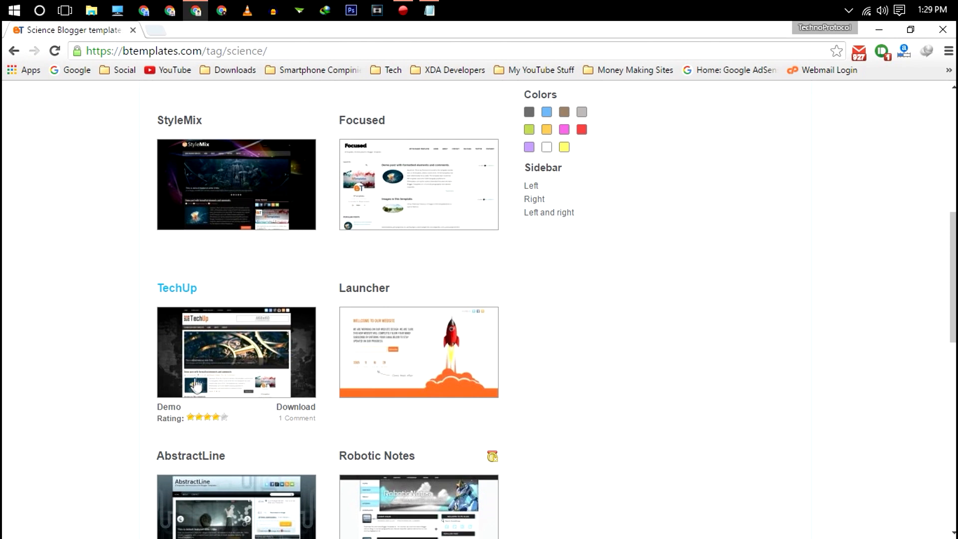
mouse_move(223, 371)
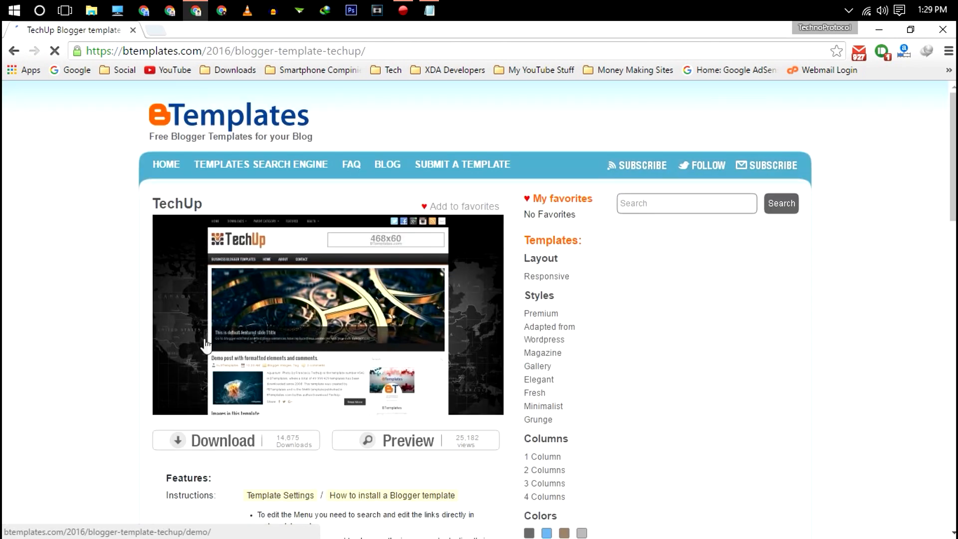
scroll(down, 3)
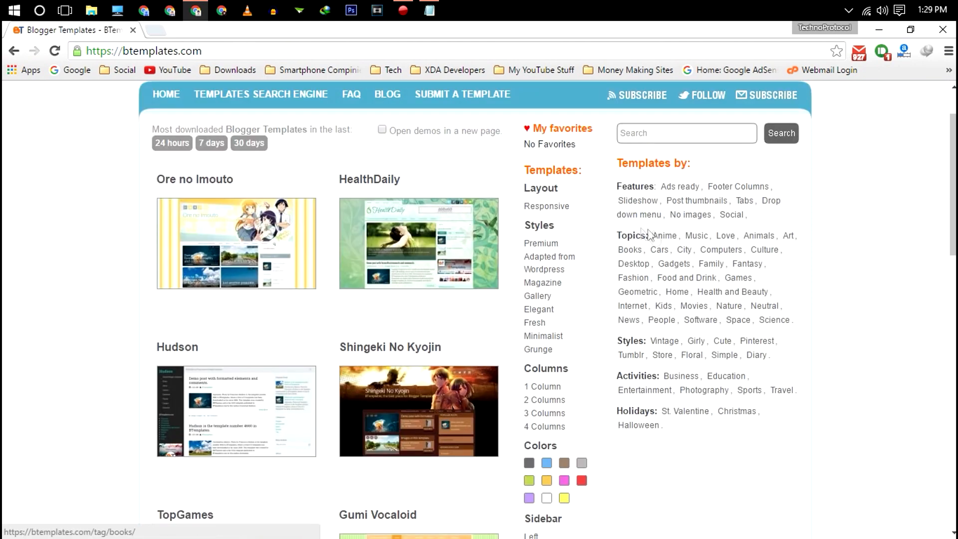
mouse_move(700, 320)
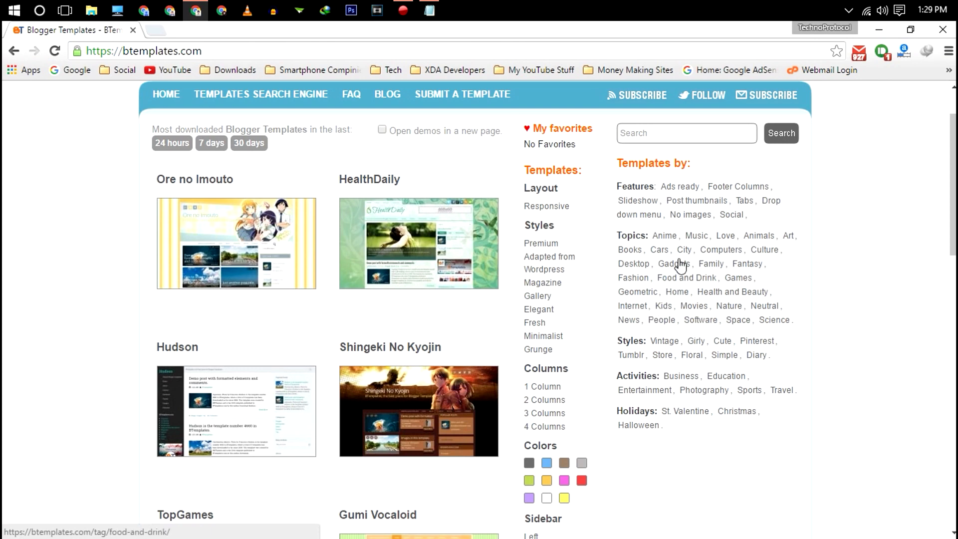
click(462, 95)
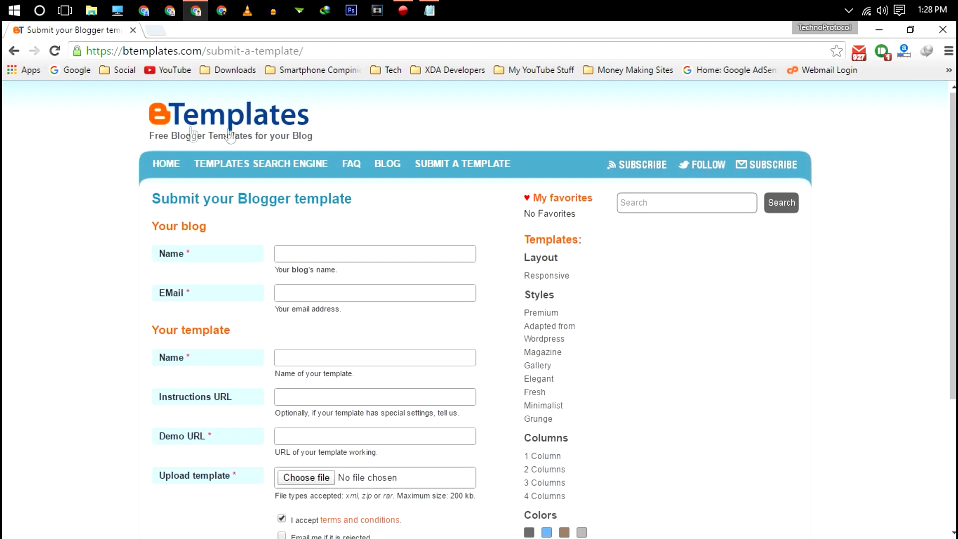
click(375, 253)
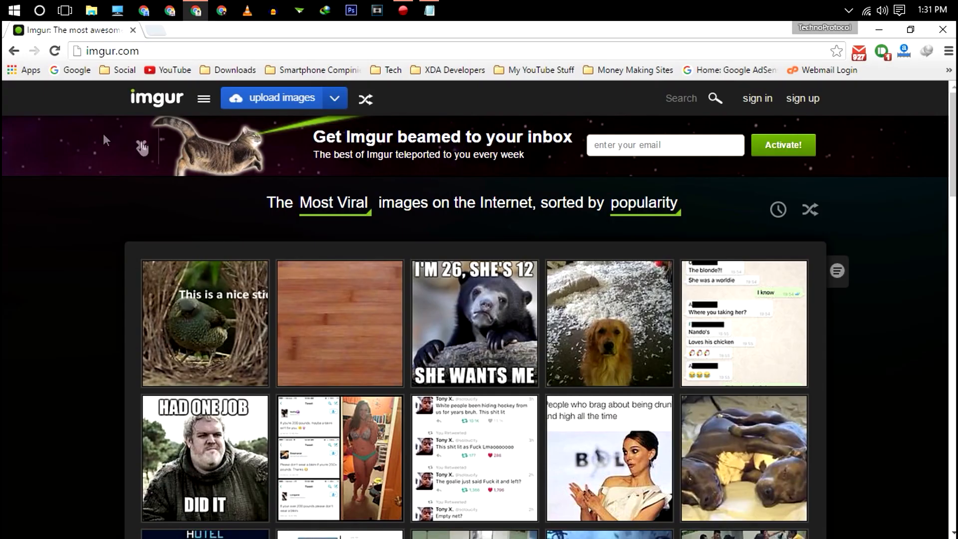
scroll(down, 3)
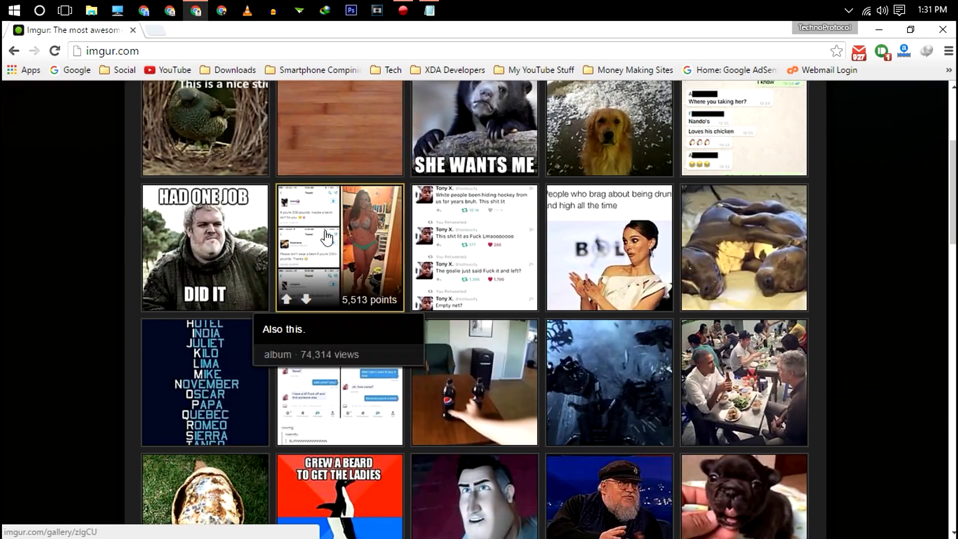
scroll(down, 3)
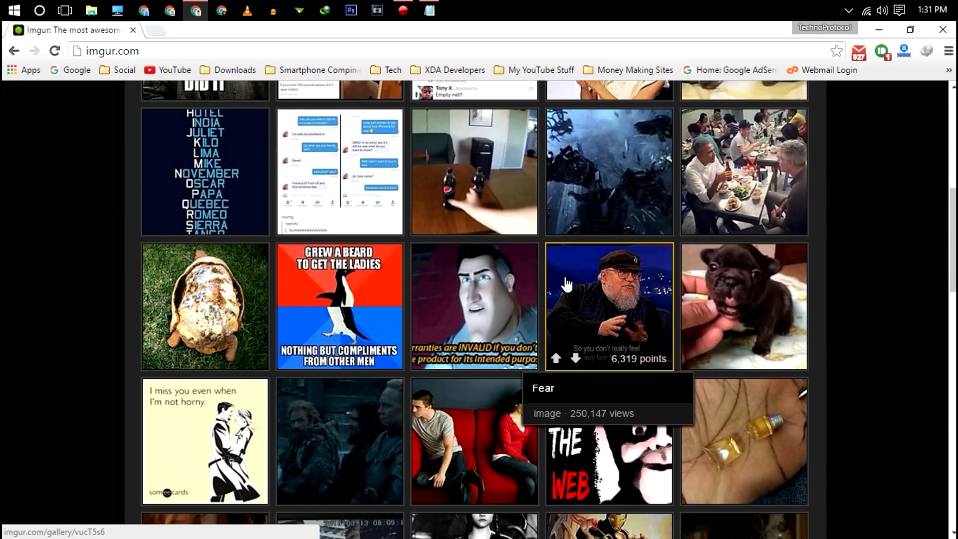
scroll(down, 3)
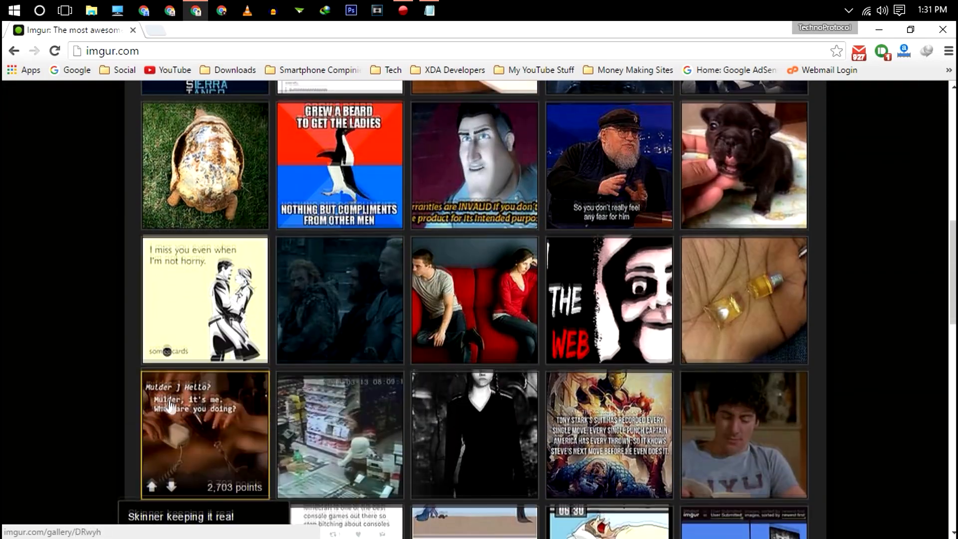
scroll(down, 3)
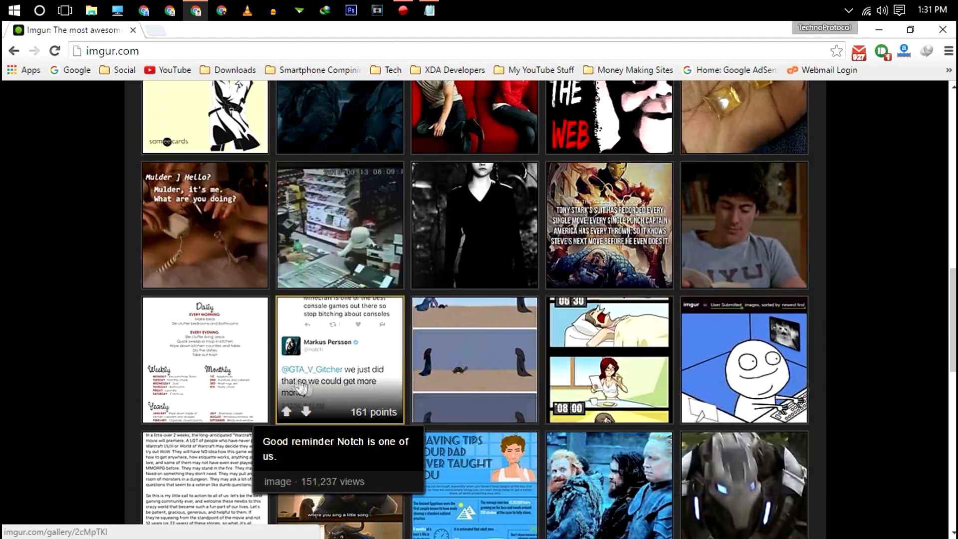
scroll(down, 3)
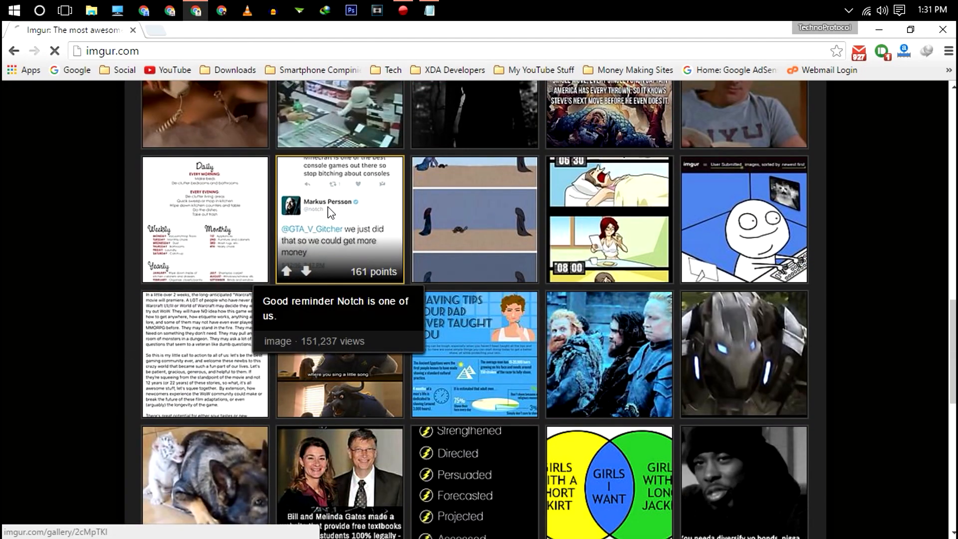
click(339, 219)
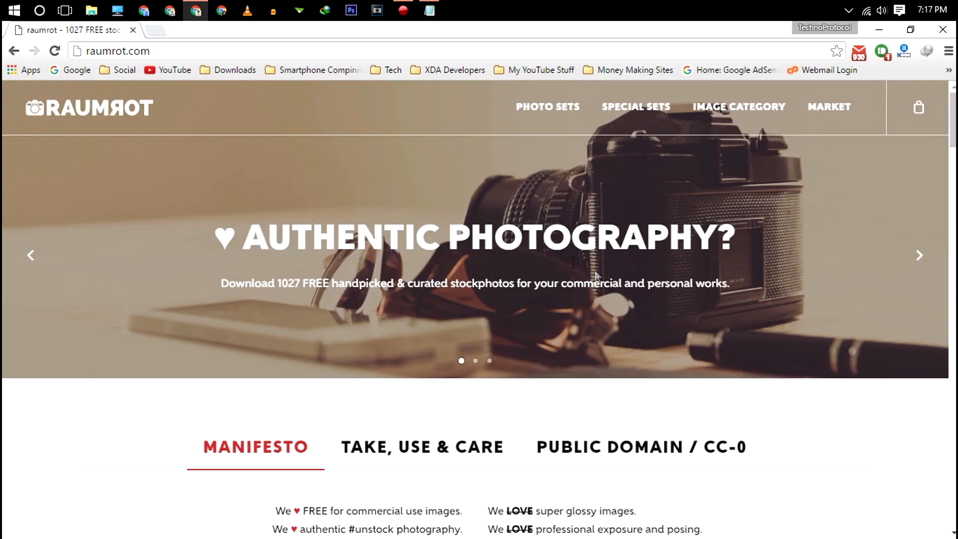
Browse Raumrot's Nature images category, highlighting its commercial or personal projects line.
scroll(down, 3)
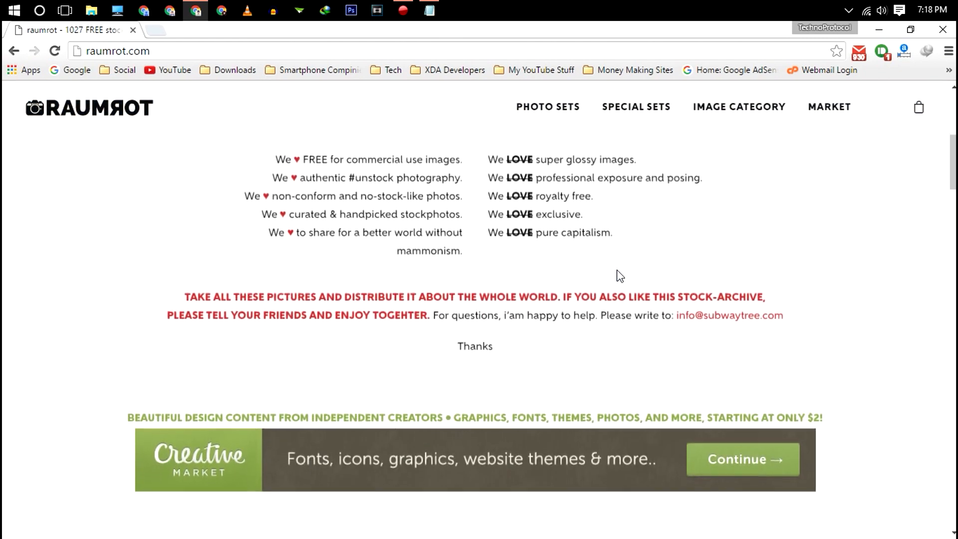
click(737, 107)
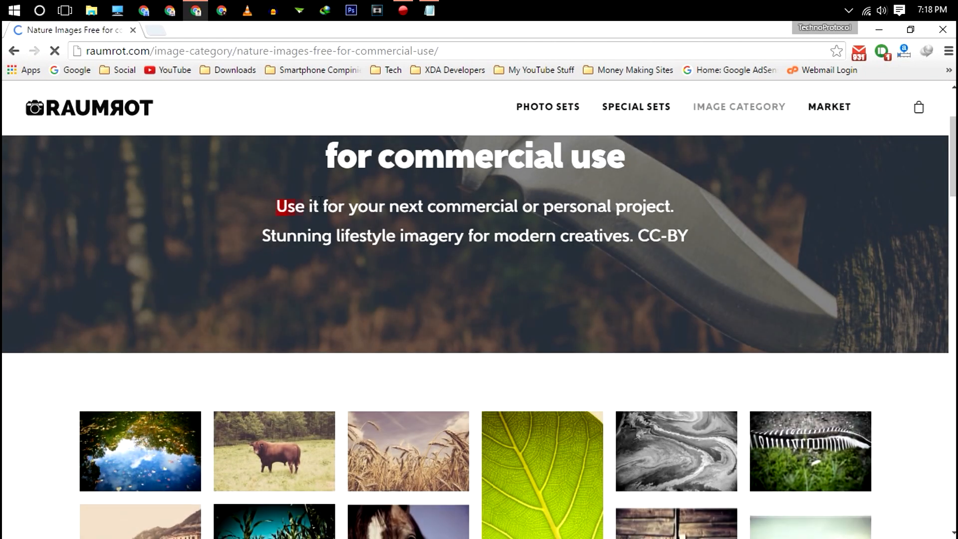
drag(276, 206, 672, 206)
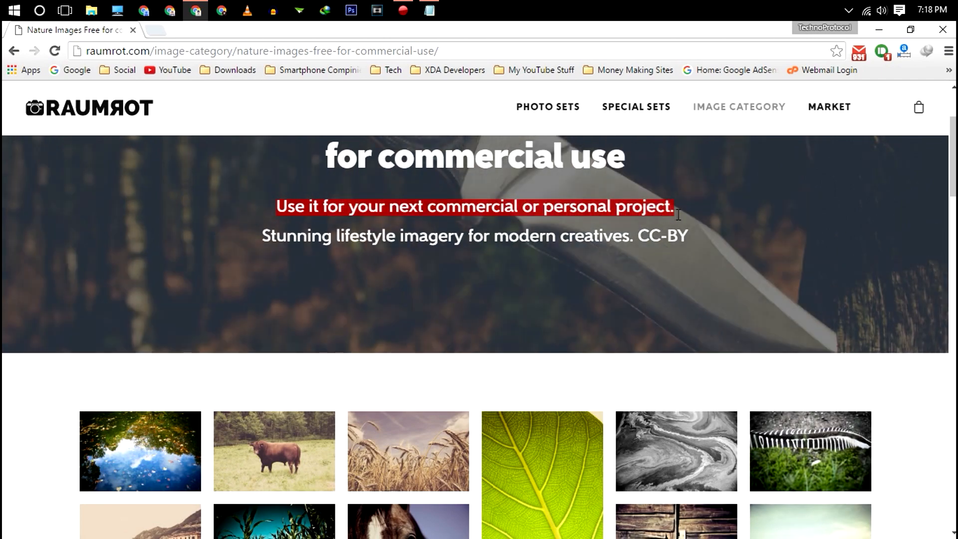
scroll(down, 3)
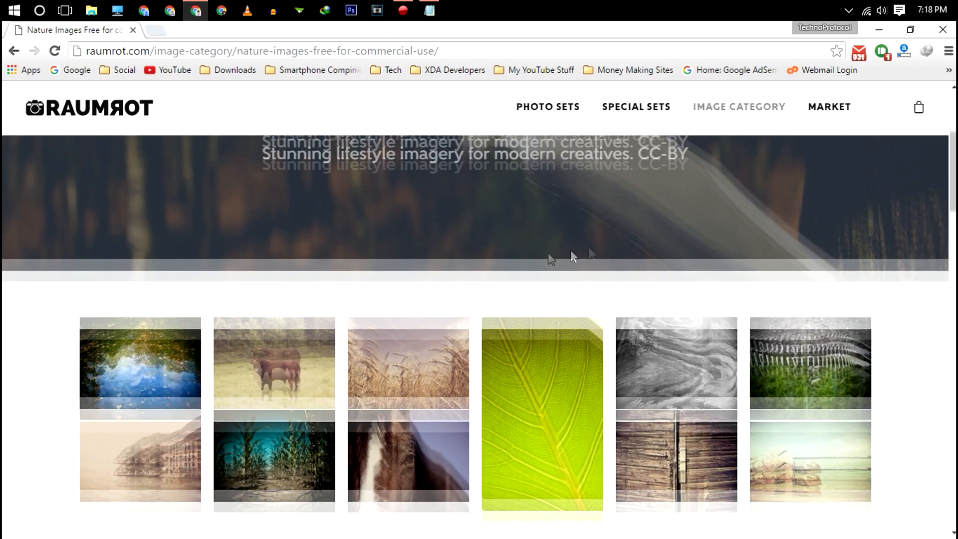
scroll(down, 3)
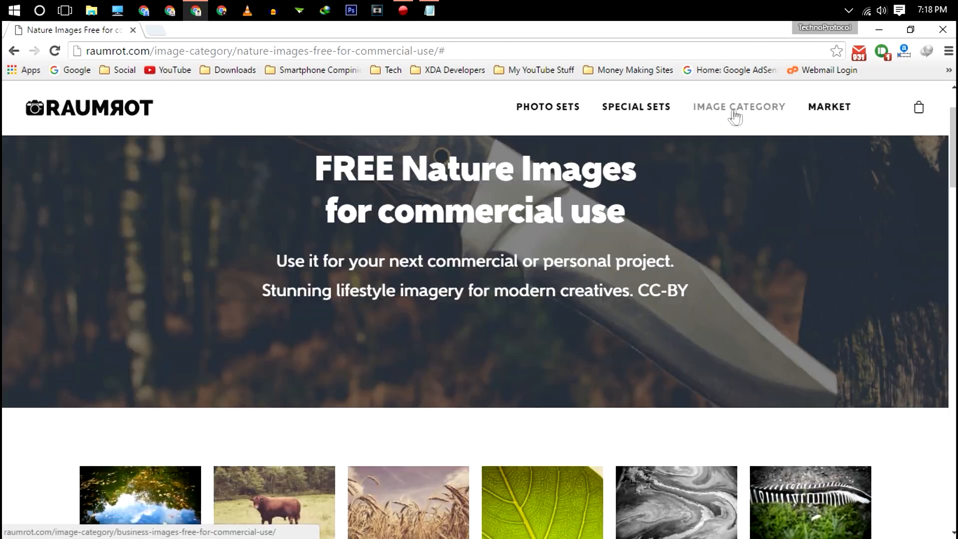
click(738, 107)
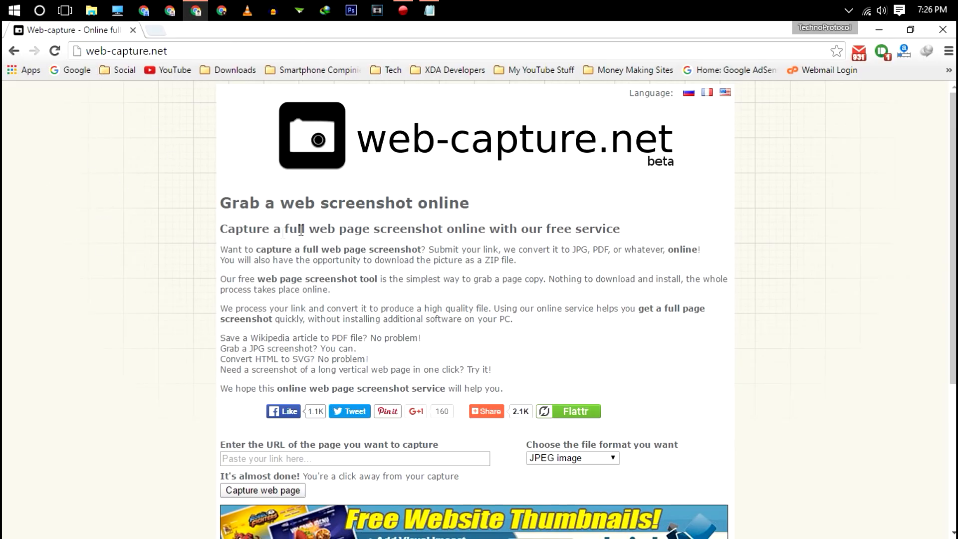
Capture the copied TechnoProtocol address as a full-page JPEG and view it in Photos.
right_click(122, 51)
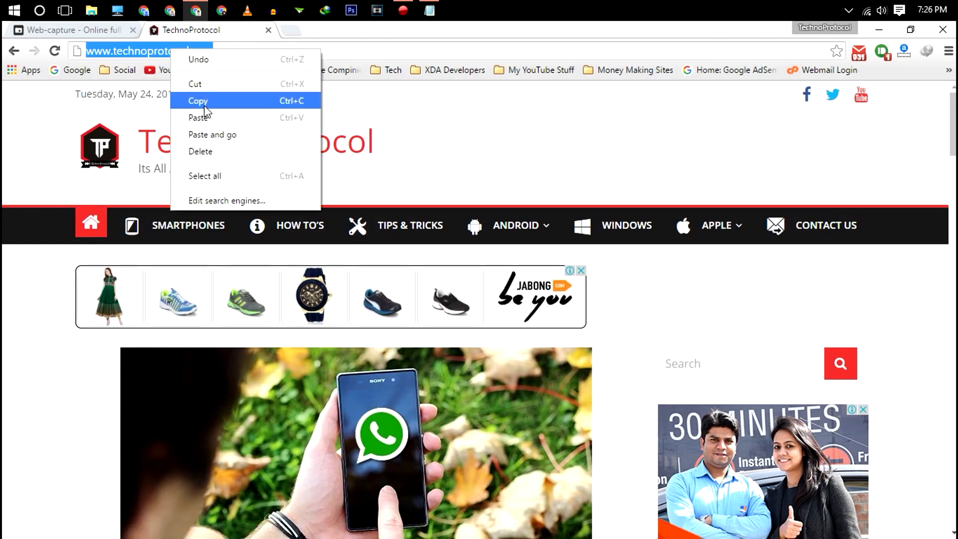
click(68, 30)
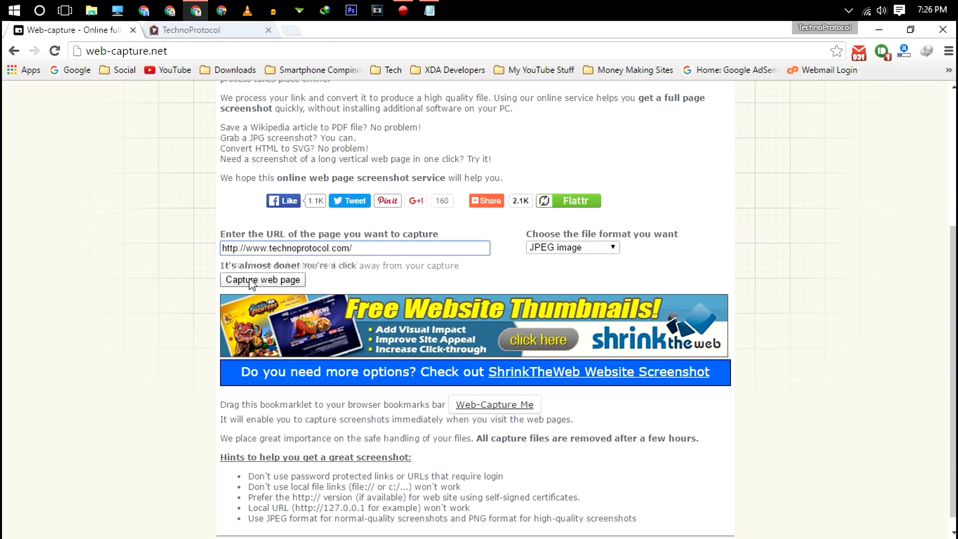
click(262, 279)
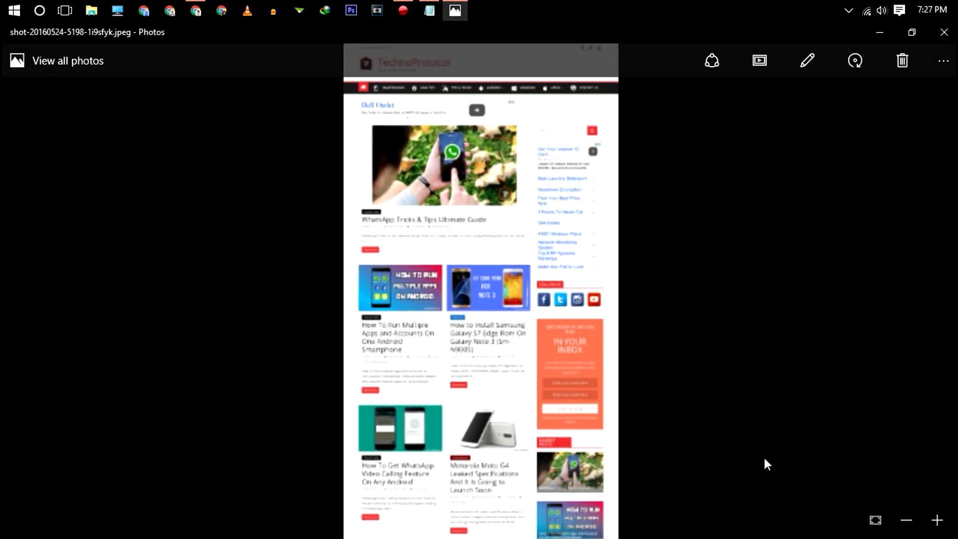
click(196, 10)
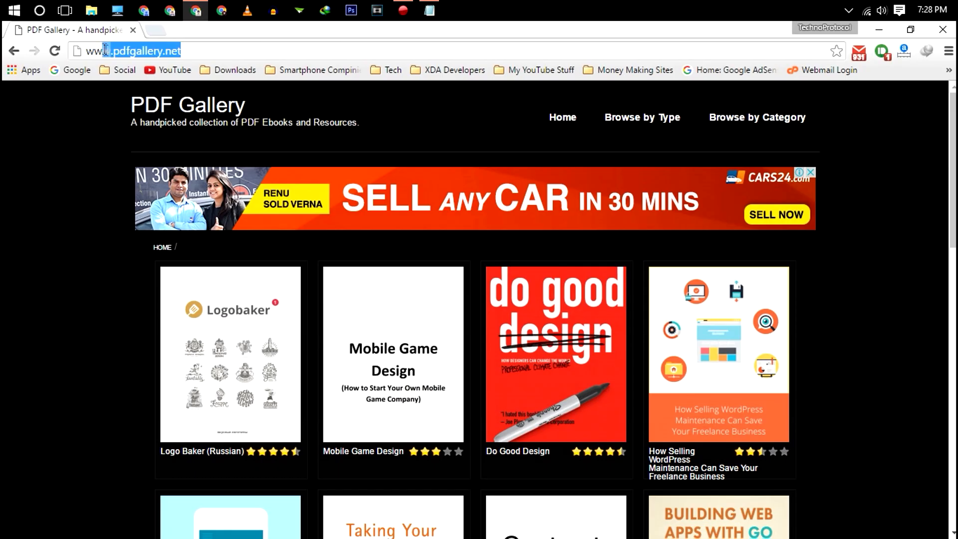
scroll(down, 3)
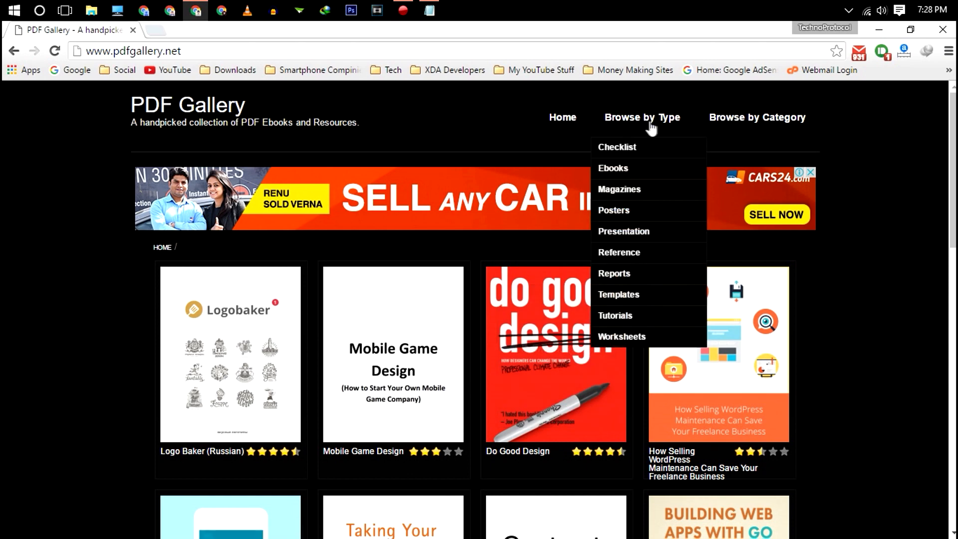
click(618, 294)
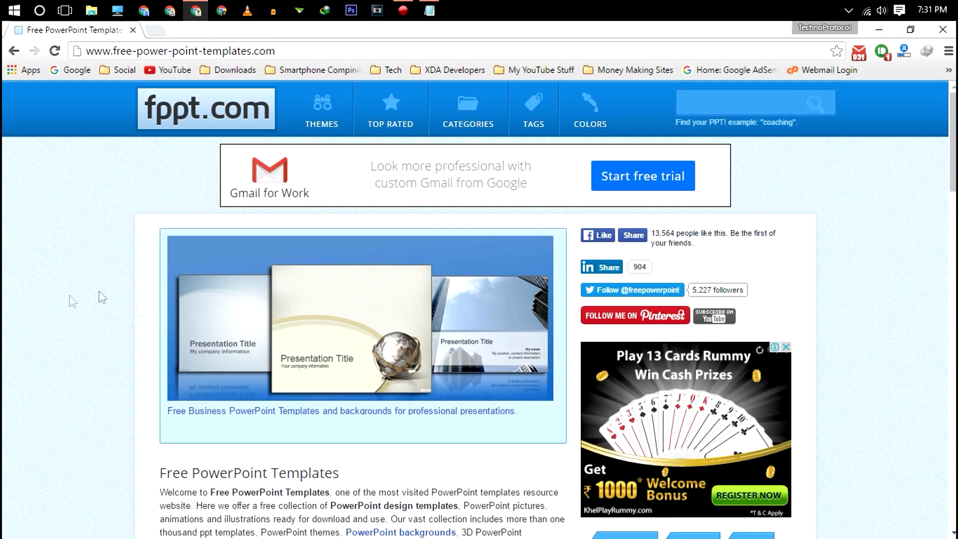
mouse_move(256, 377)
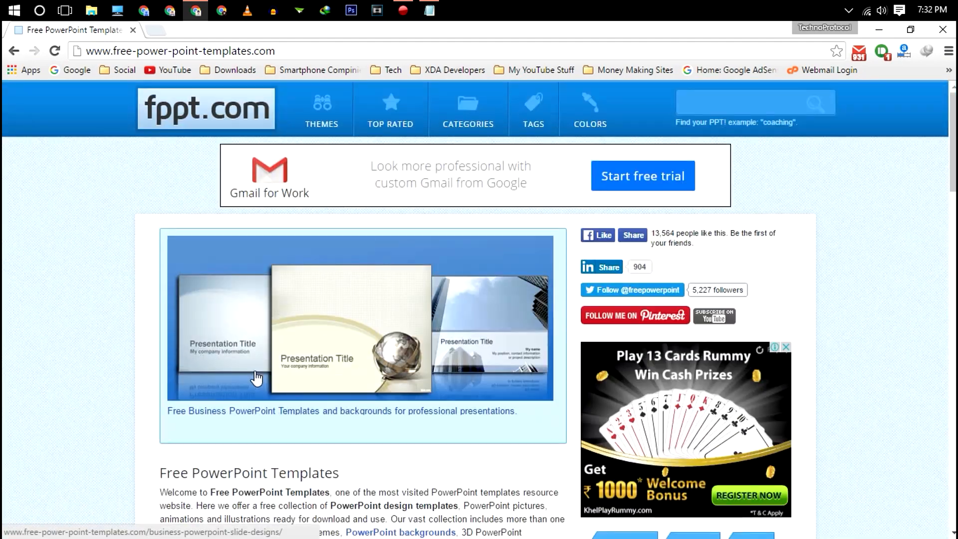
scroll(down, 3)
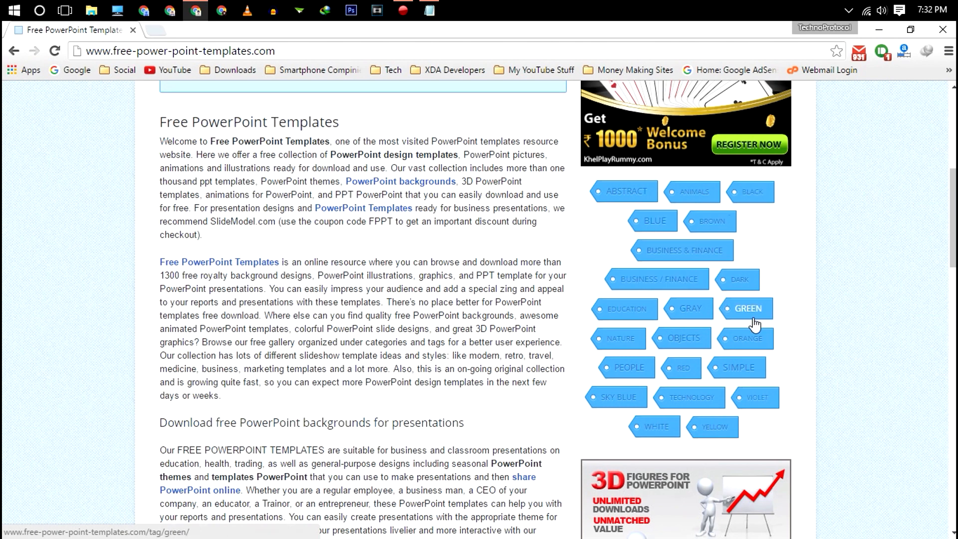
click(741, 367)
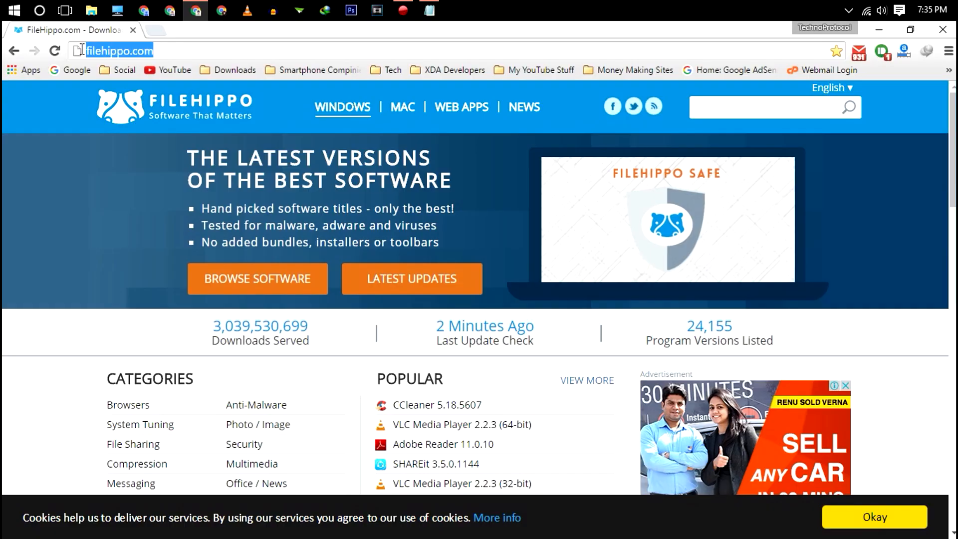
scroll(down, 3)
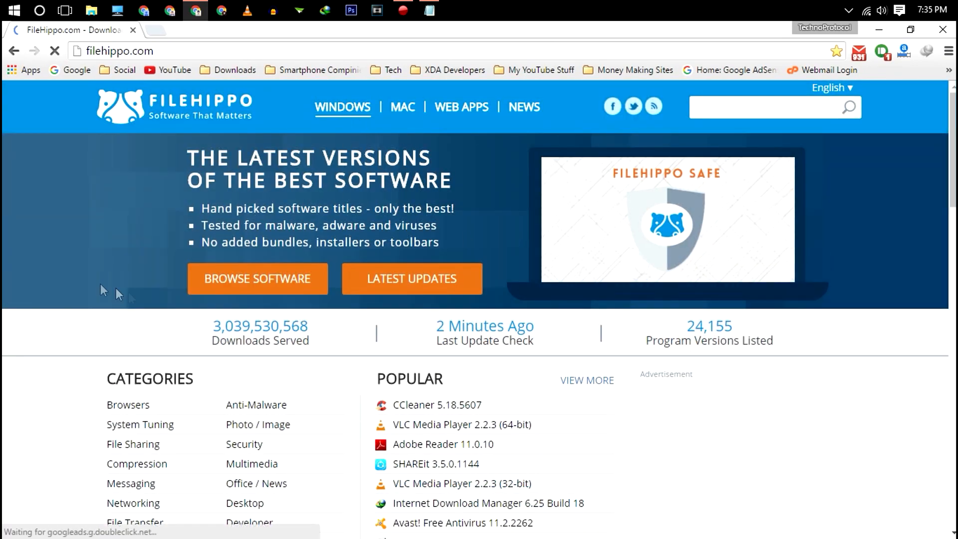
scroll(down, 3)
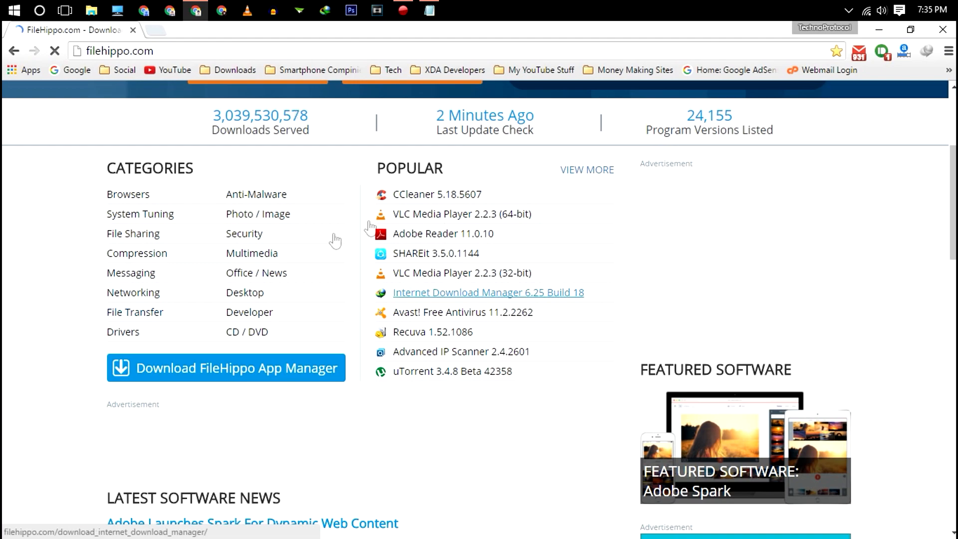
scroll(down, 3)
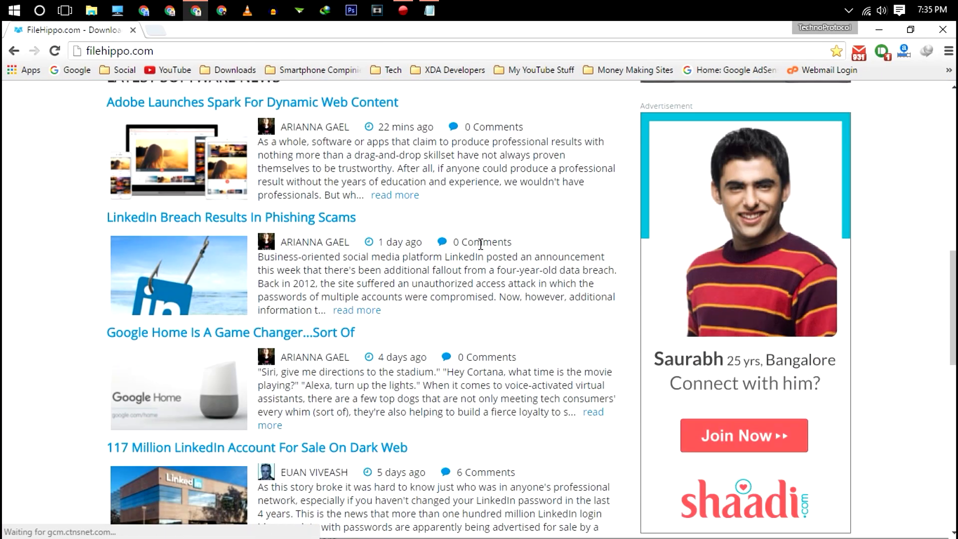
scroll(up, 3)
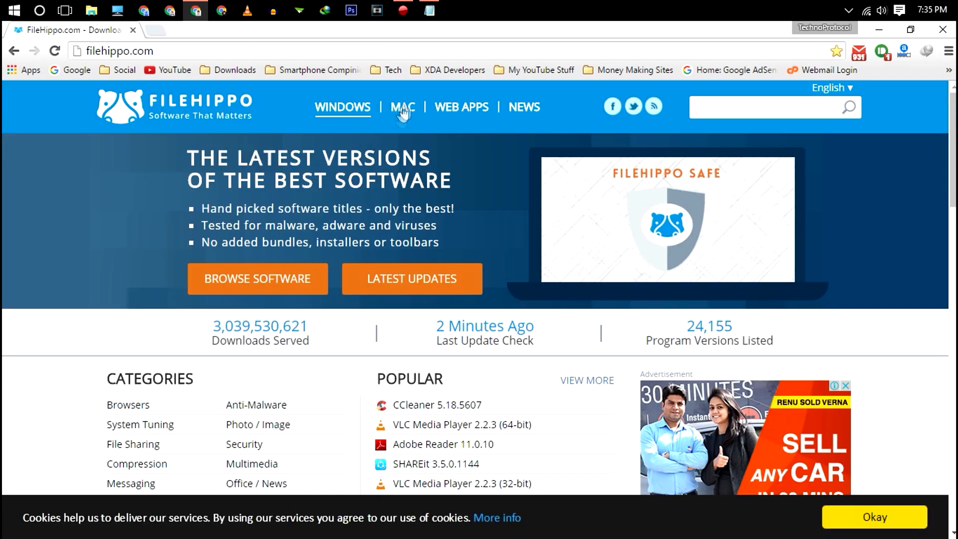
click(401, 107)
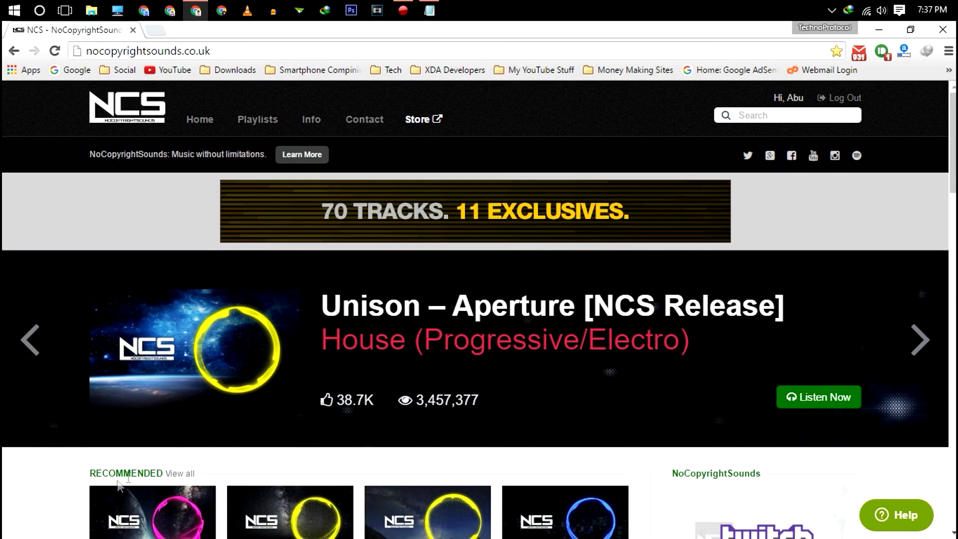
Download Halvorsen – Wouldn't Change It as an MP3, then close the Downloads folder window.
scroll(down, 3)
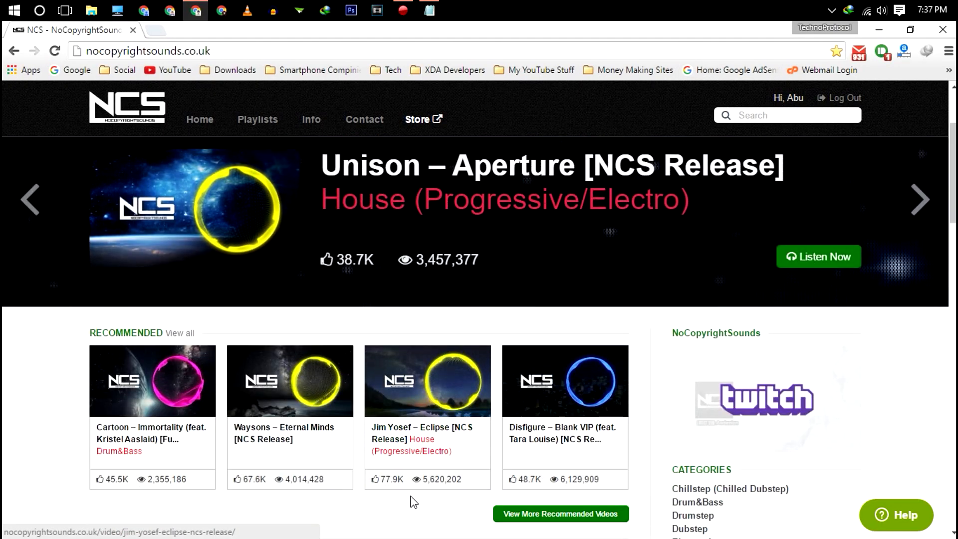
scroll(down, 3)
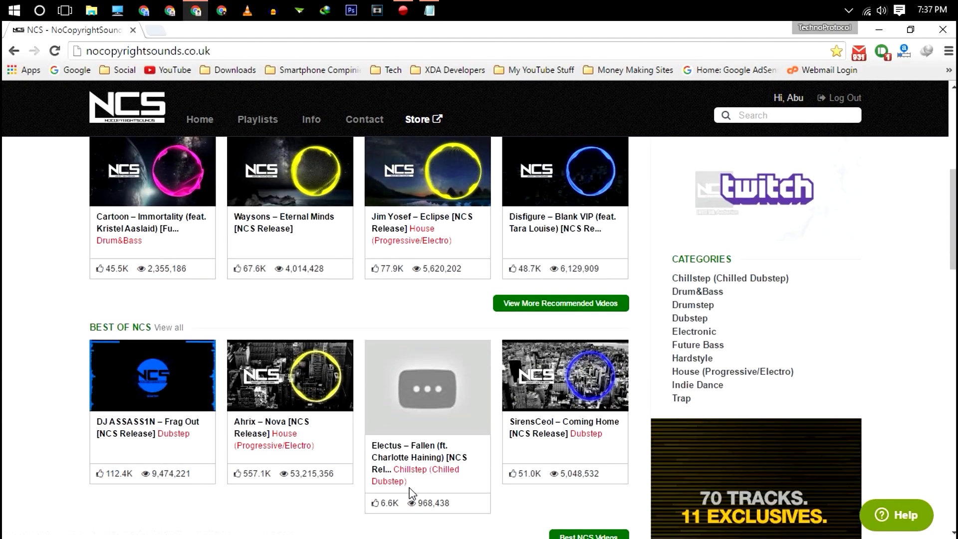
scroll(down, 3)
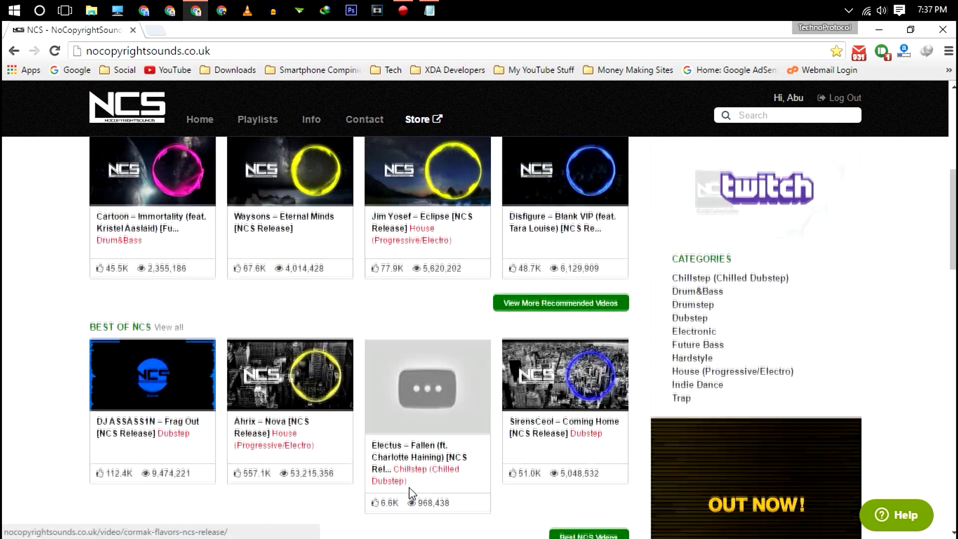
scroll(up, 3)
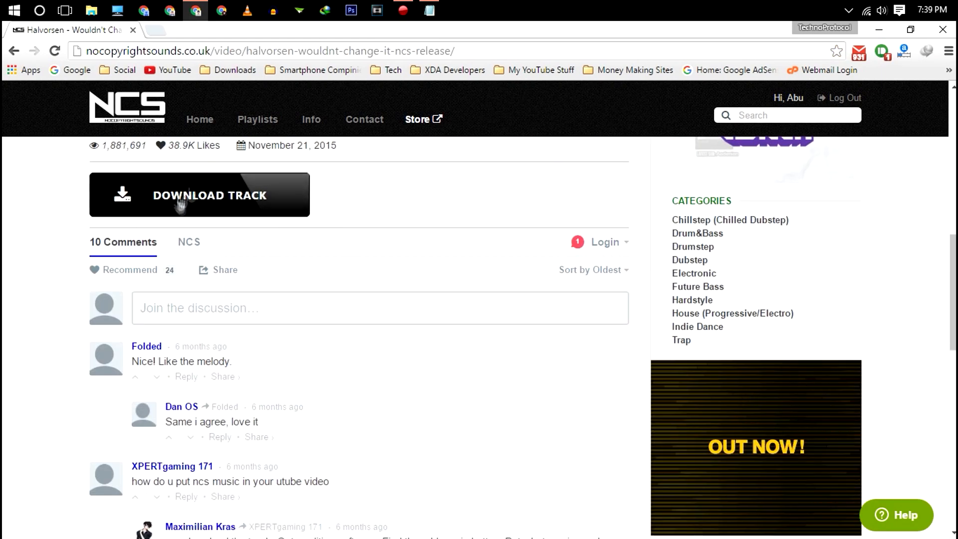
click(198, 195)
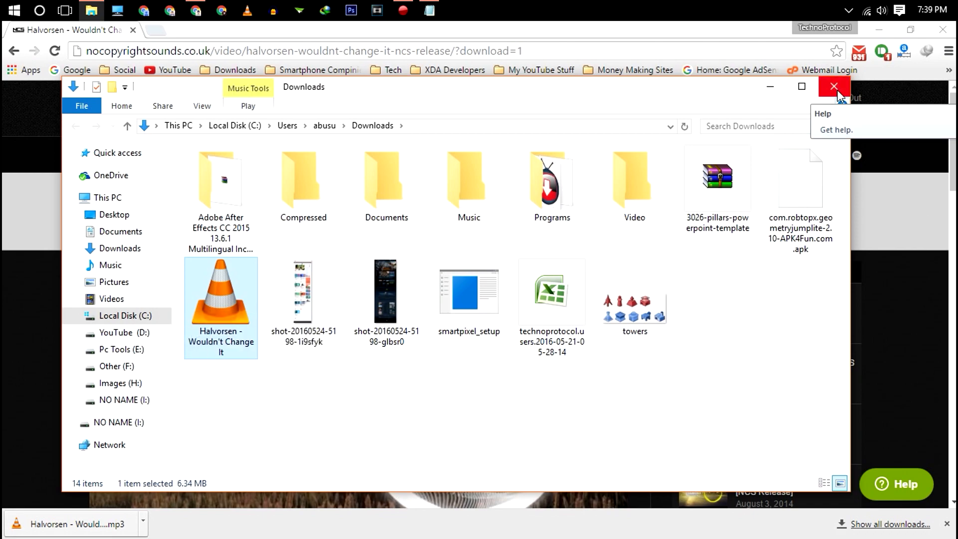
click(833, 87)
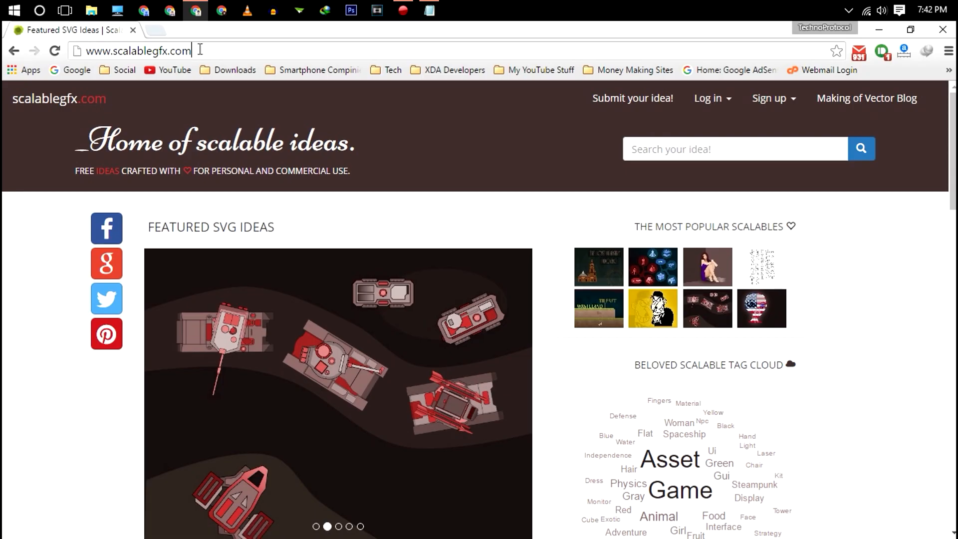
Scroll scalablegfx's featured SVGs and read the Damned Be Morning page's description and comments.
click(138, 50)
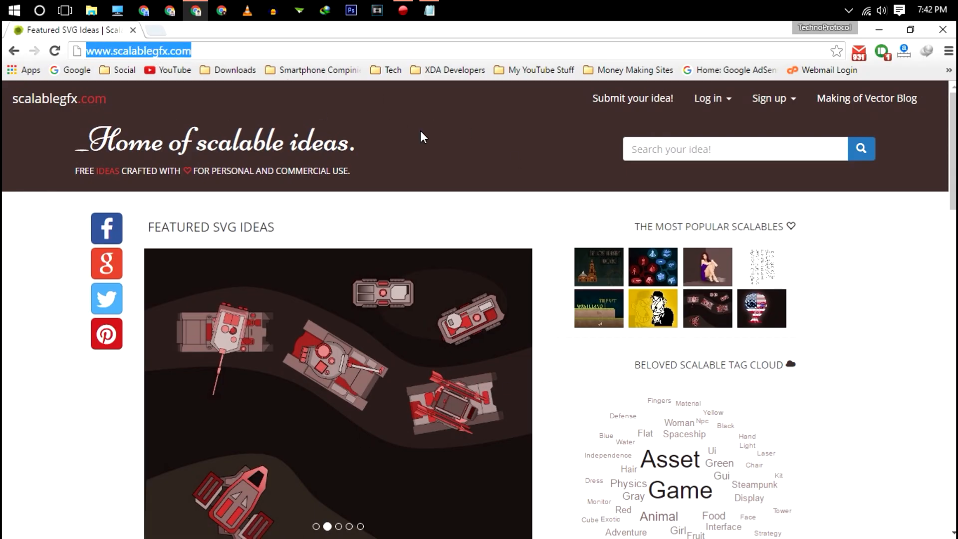
scroll(down, 3)
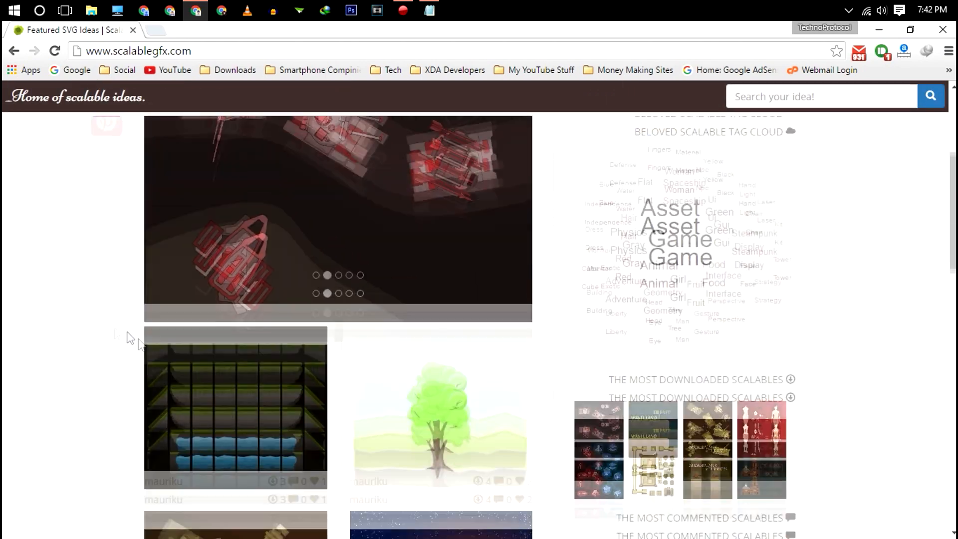
scroll(down, 3)
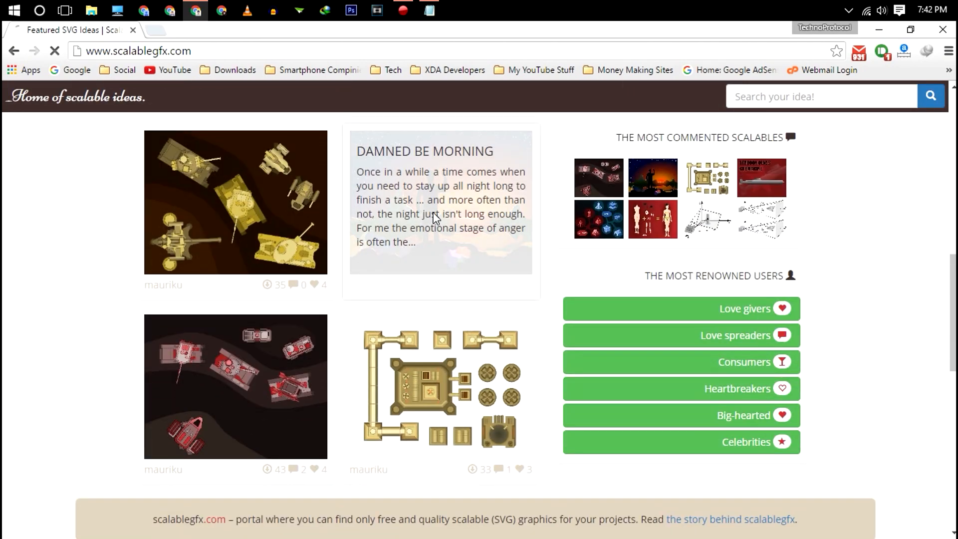
click(440, 151)
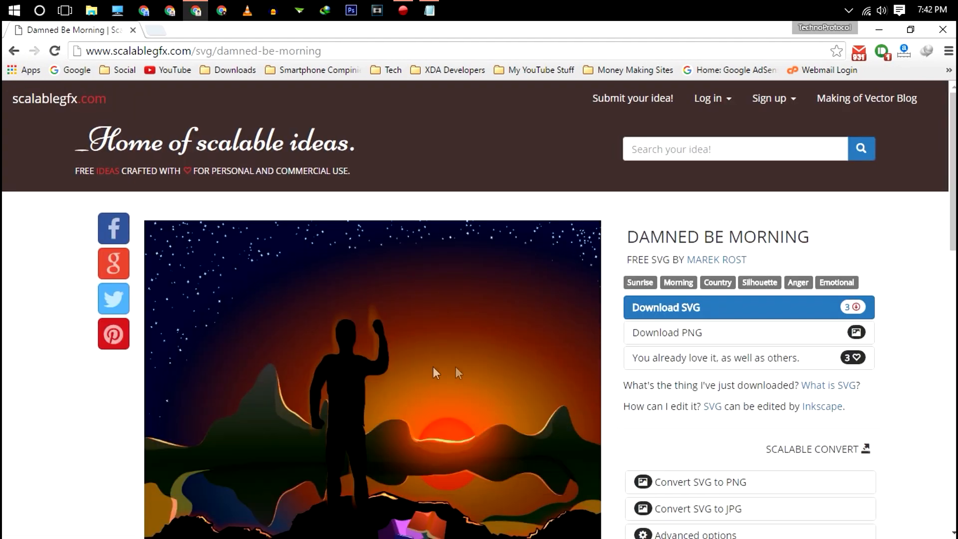
scroll(down, 3)
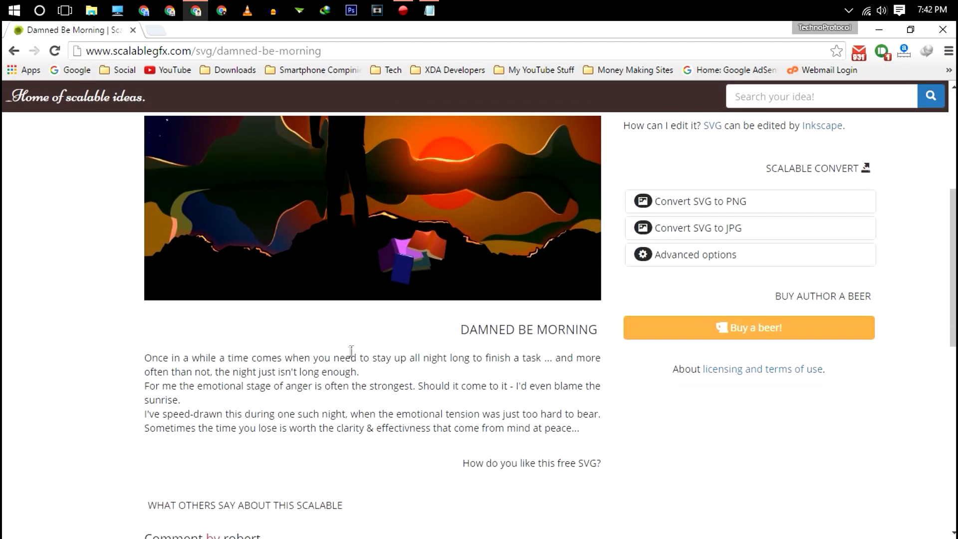
scroll(down, 3)
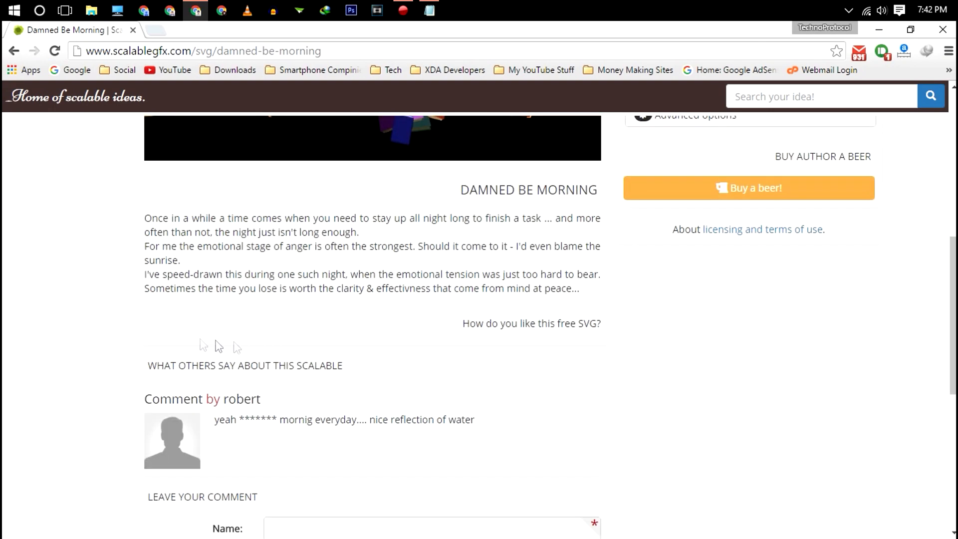